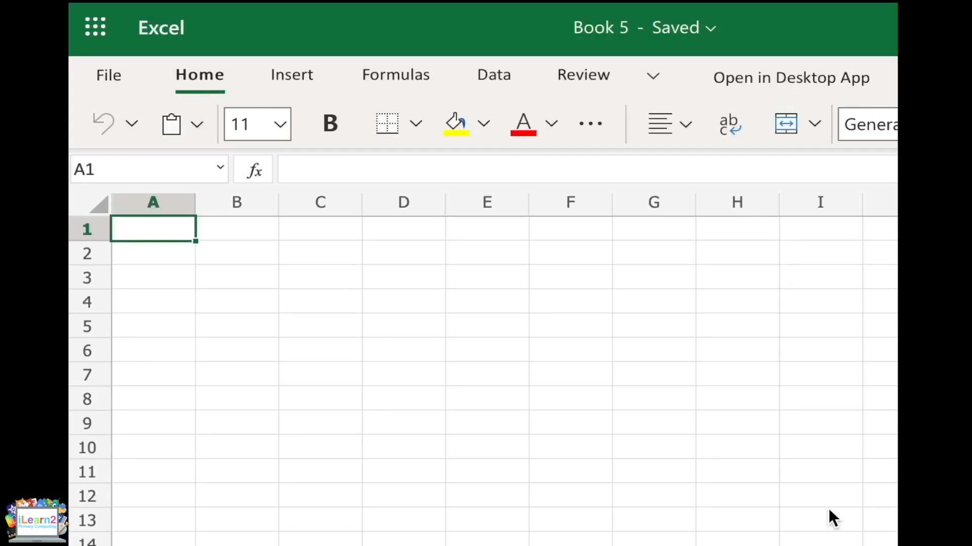
mouse_move(597, 470)
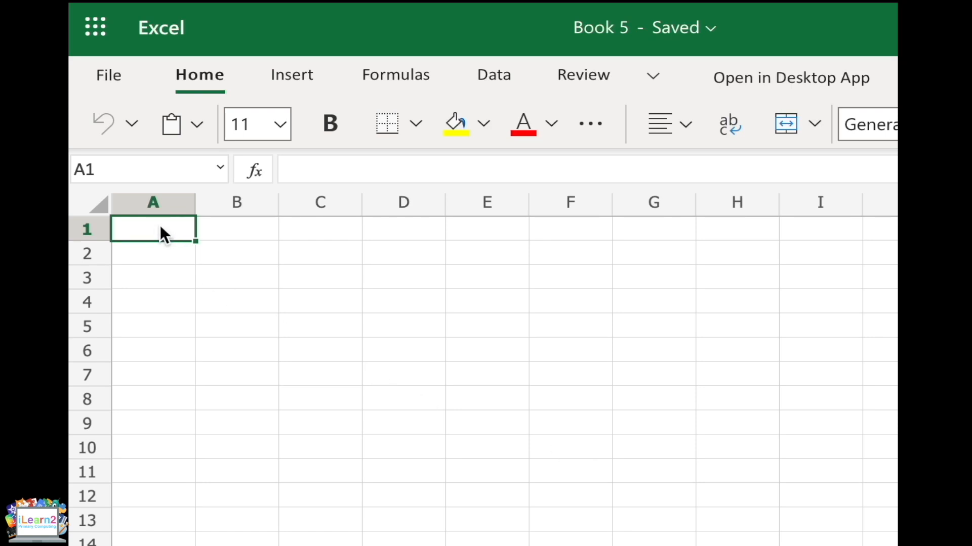
Fill cells A1:H10 with a solid blue background to form the sea.
click(236, 229)
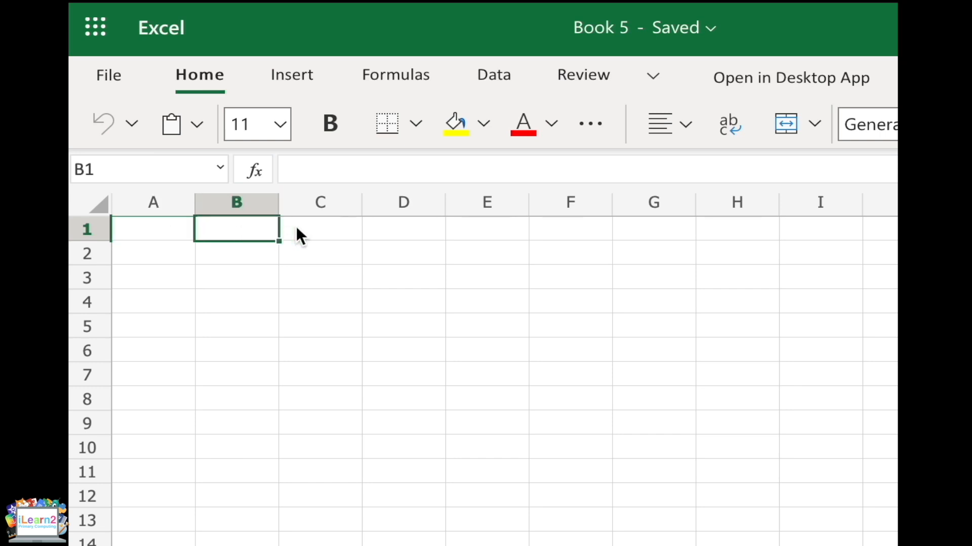
click(319, 229)
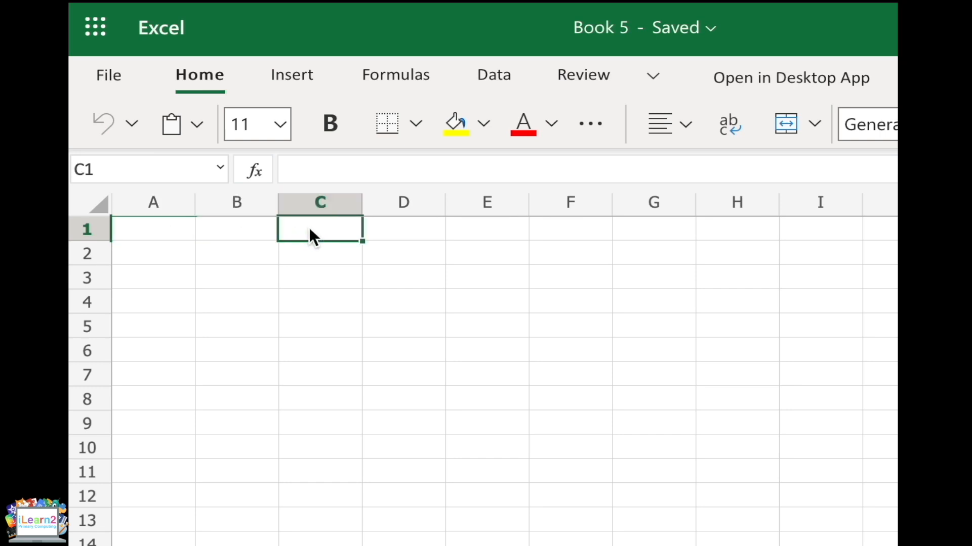
mouse_move(319, 204)
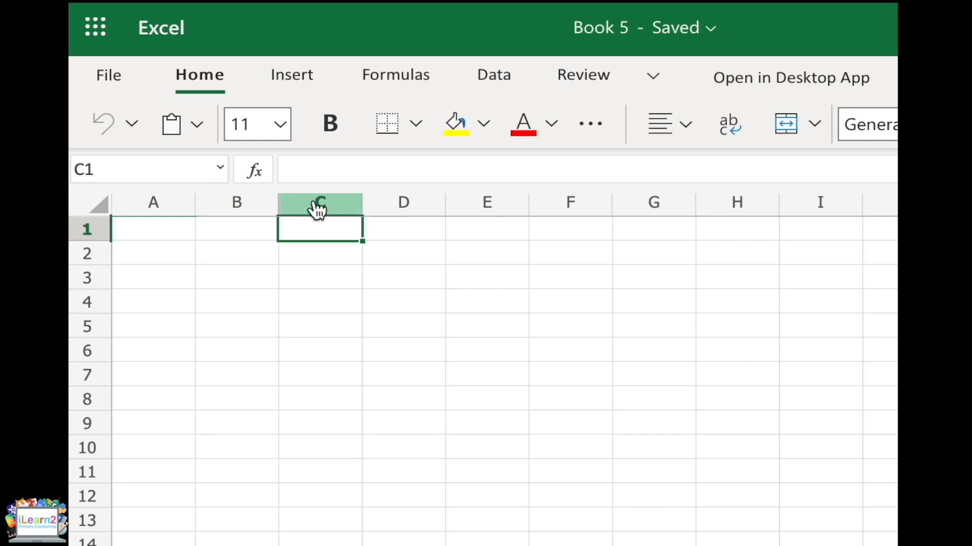
mouse_move(93, 239)
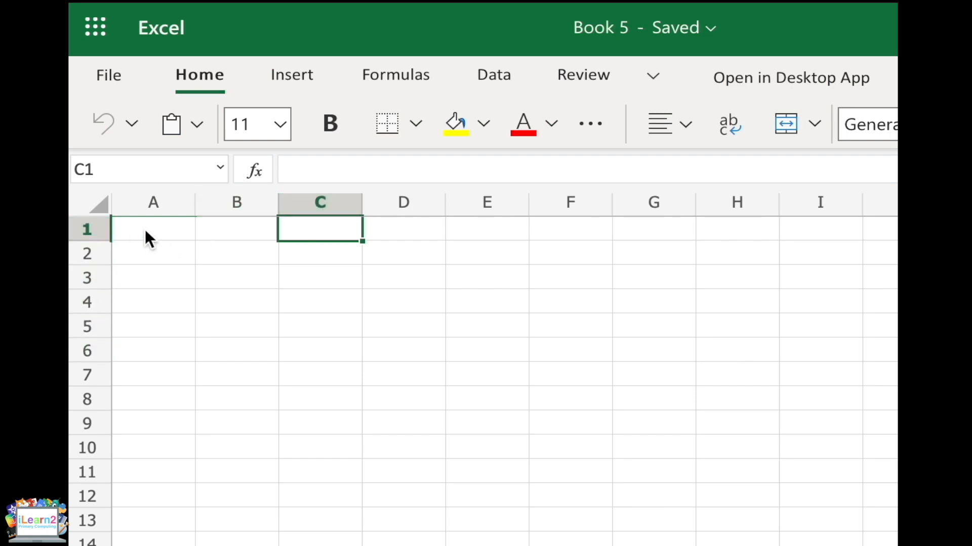
click(153, 228)
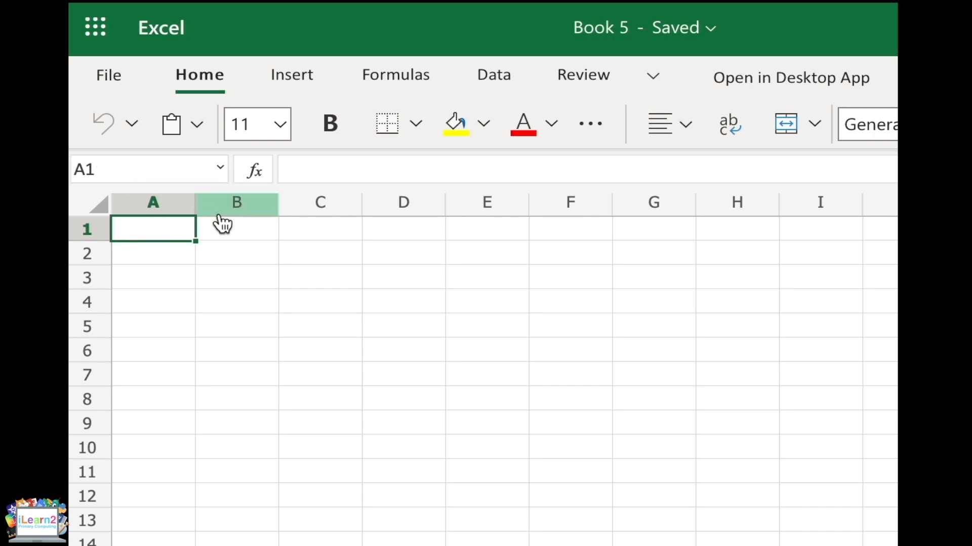
click(236, 229)
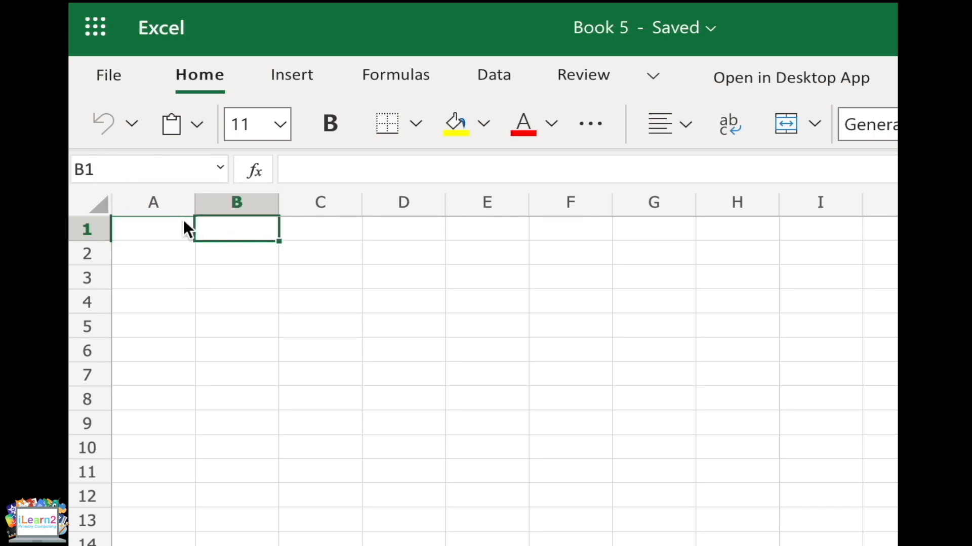
mouse_move(186, 242)
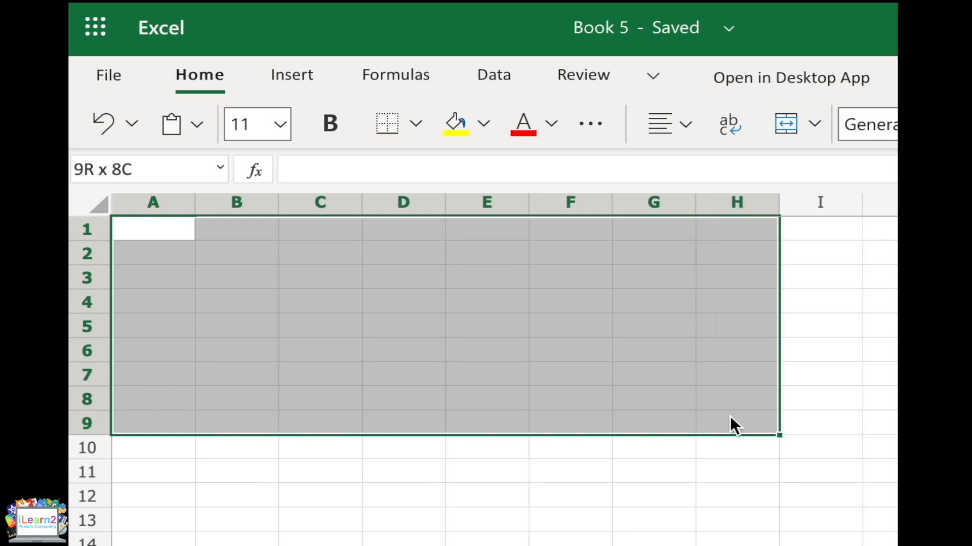
mouse_move(730, 443)
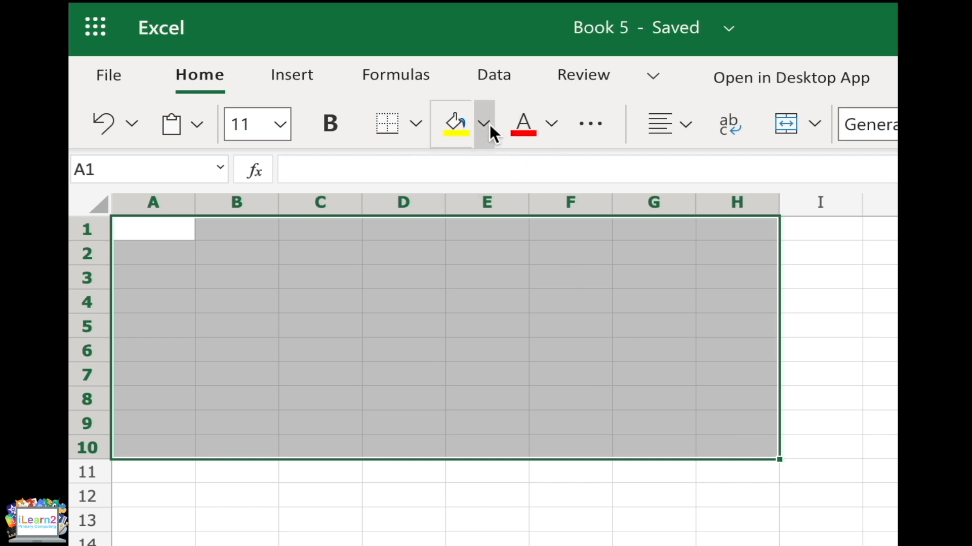
click(484, 123)
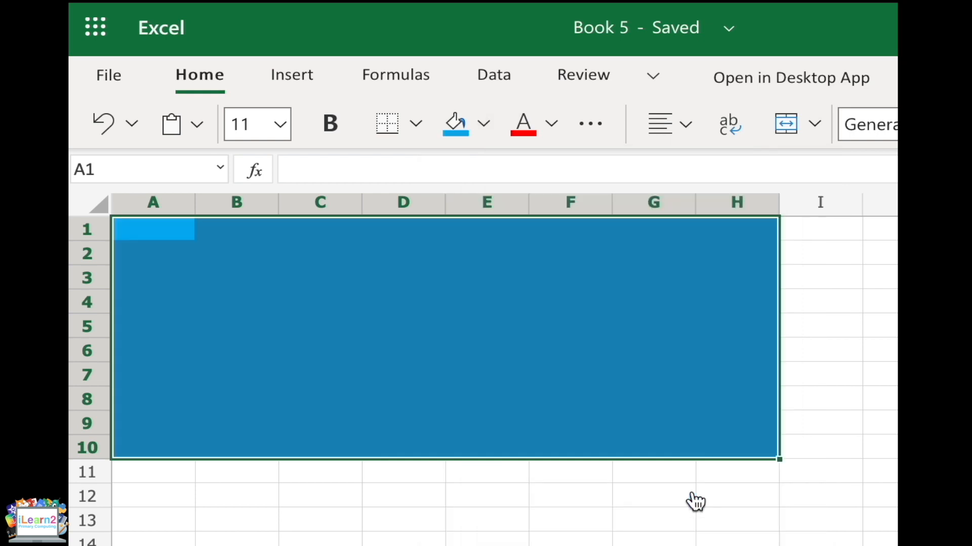
mouse_move(427, 133)
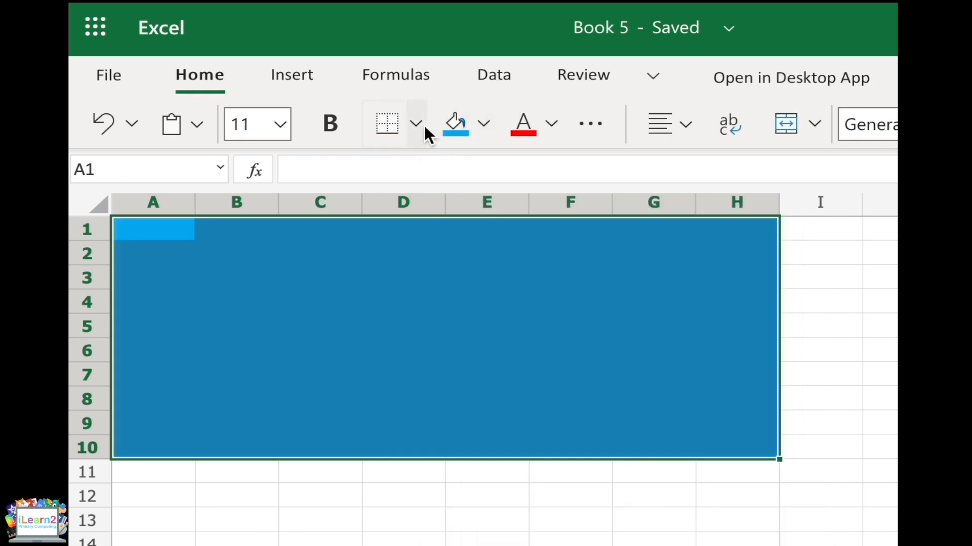
mouse_move(411, 128)
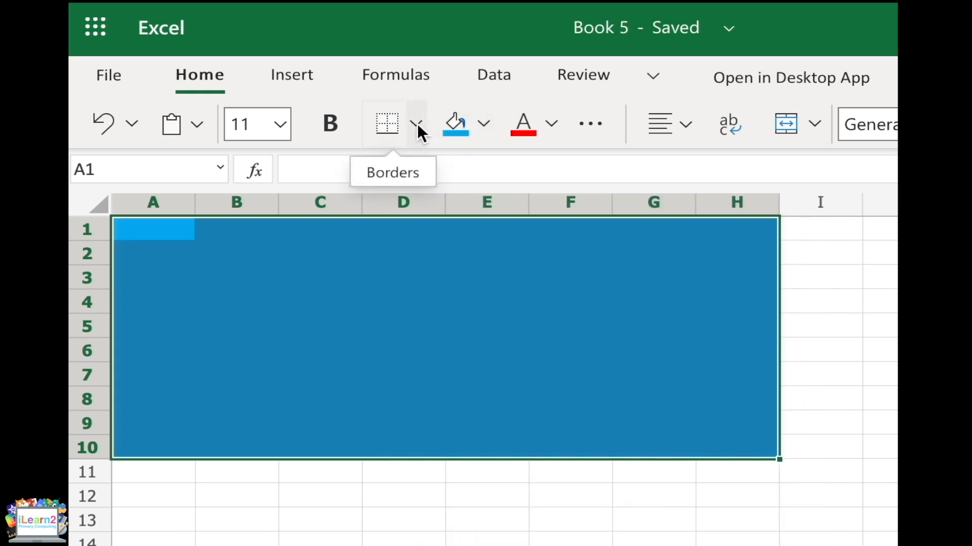
Apply All Borders to the blue A1:H10 block so each cell is outlined.
click(415, 124)
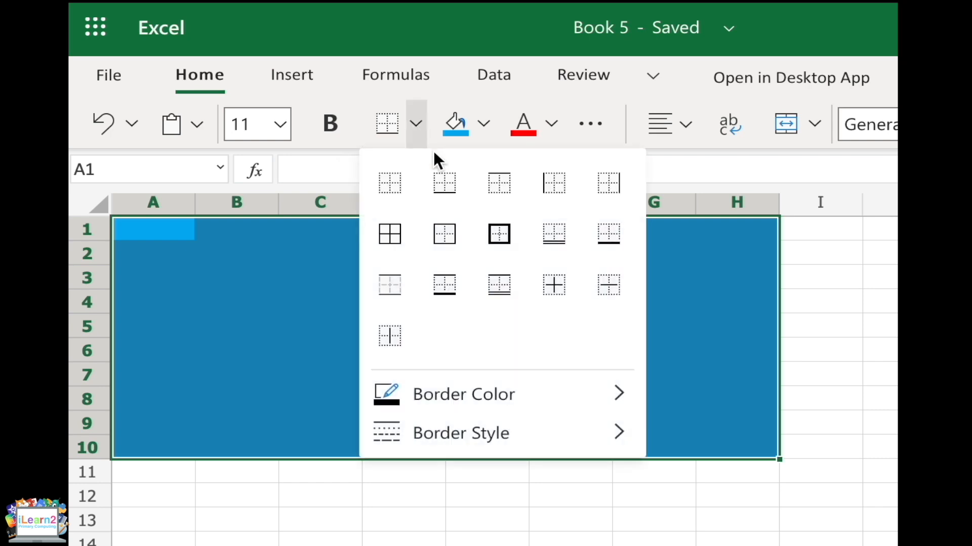
mouse_move(390, 234)
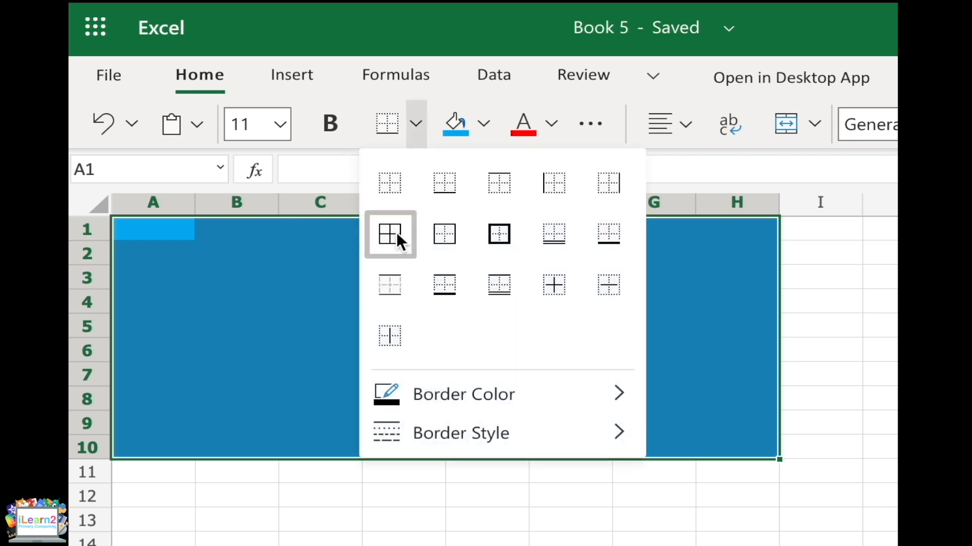
click(389, 234)
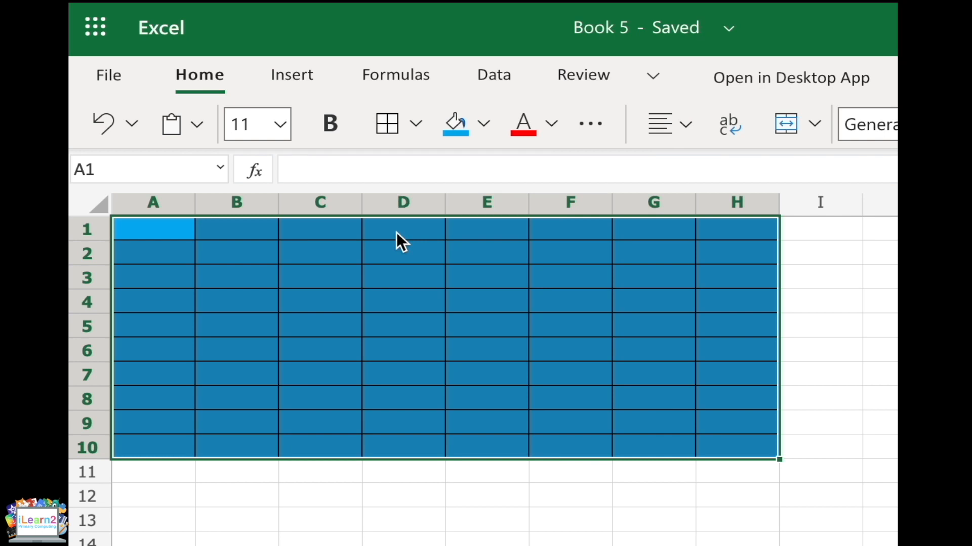
mouse_move(406, 477)
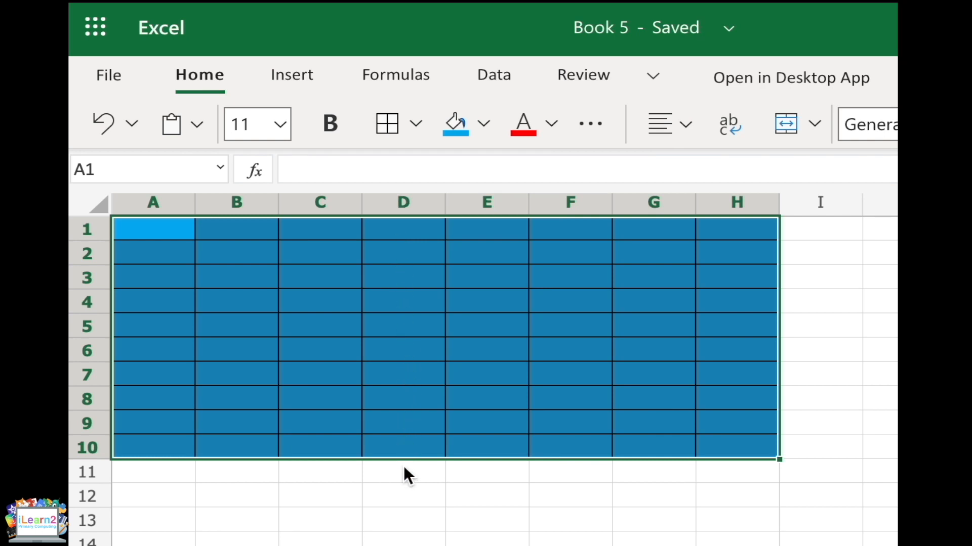
click(403, 472)
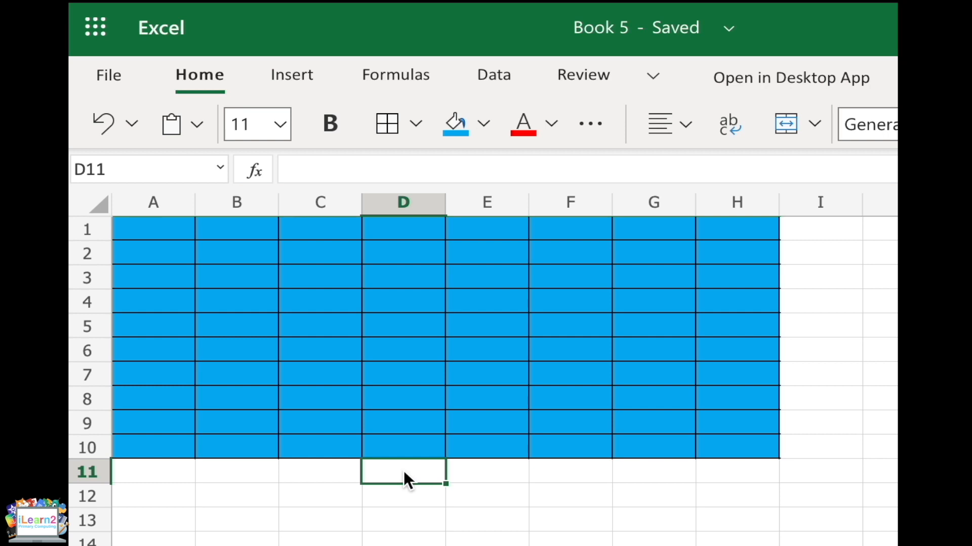
mouse_move(371, 333)
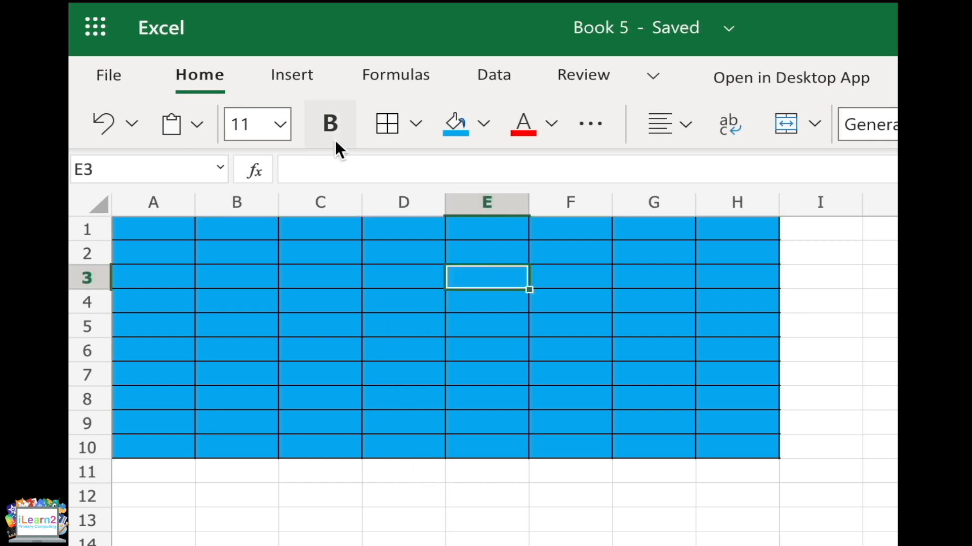
Fill the ship cells E3, C5 and E8 green within the blue grid.
click(484, 124)
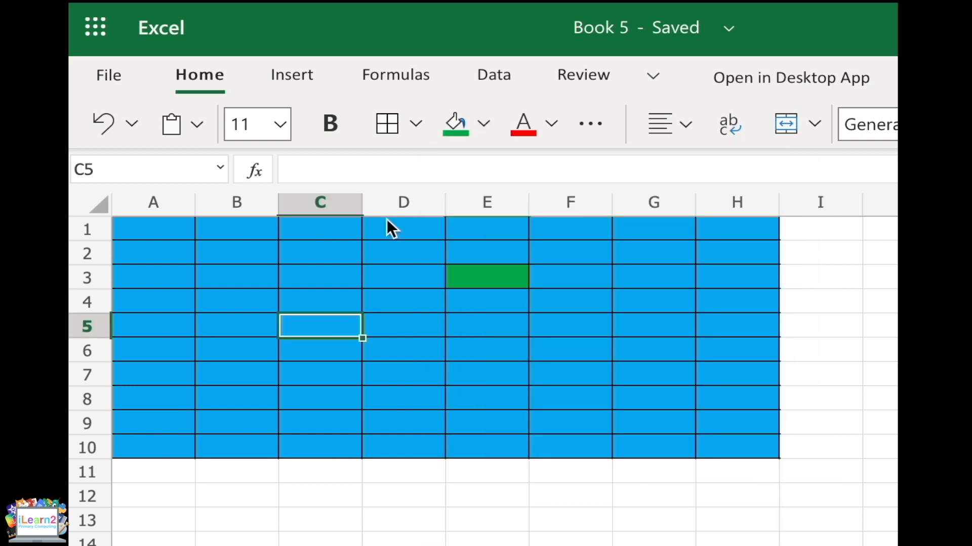
click(487, 398)
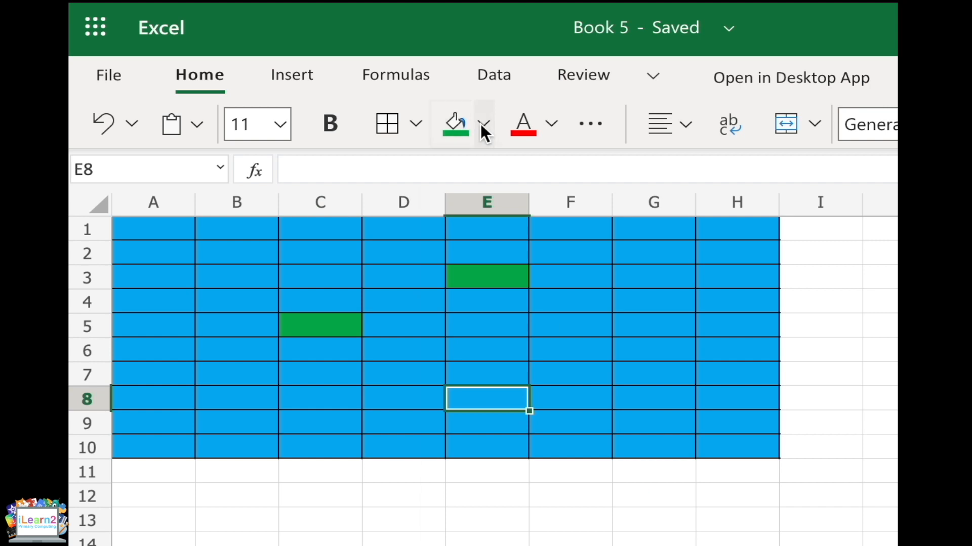
click(484, 124)
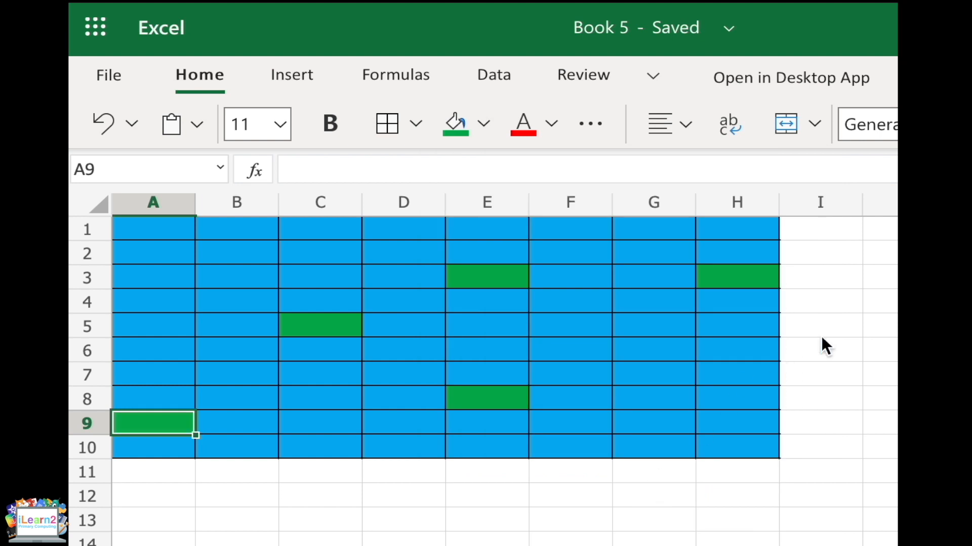
click(819, 325)
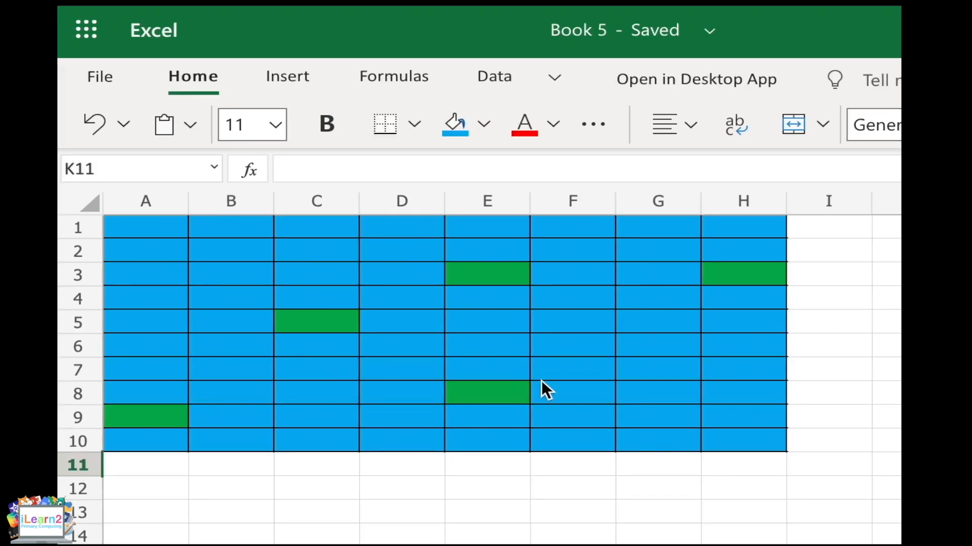
Mark guesses with 'h' in E6 and C5 and select A9 for the next hit.
click(486, 346)
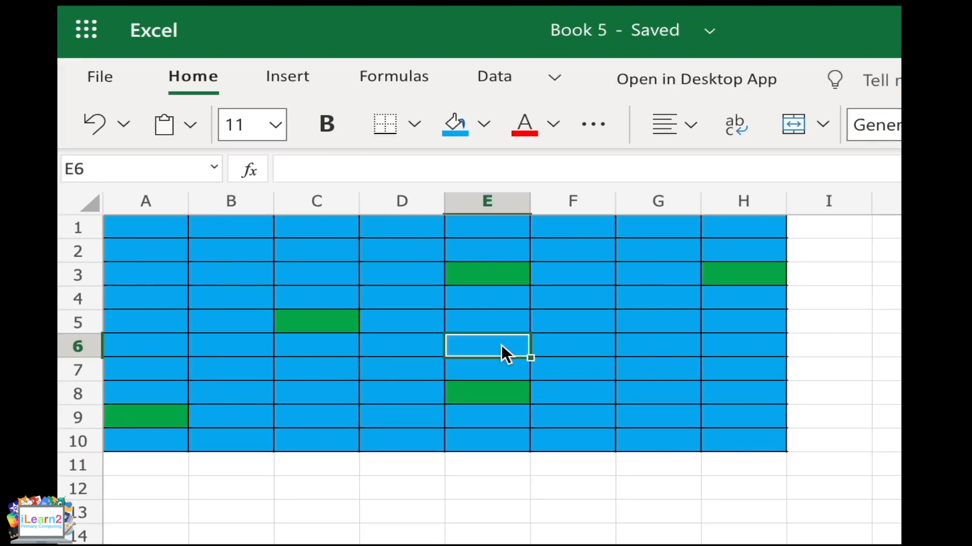
text(h)
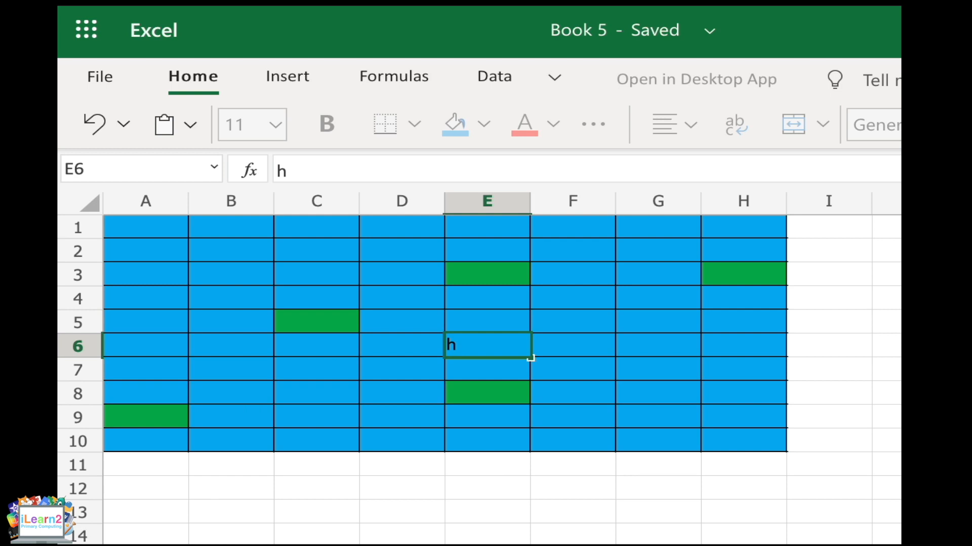
click(571, 368)
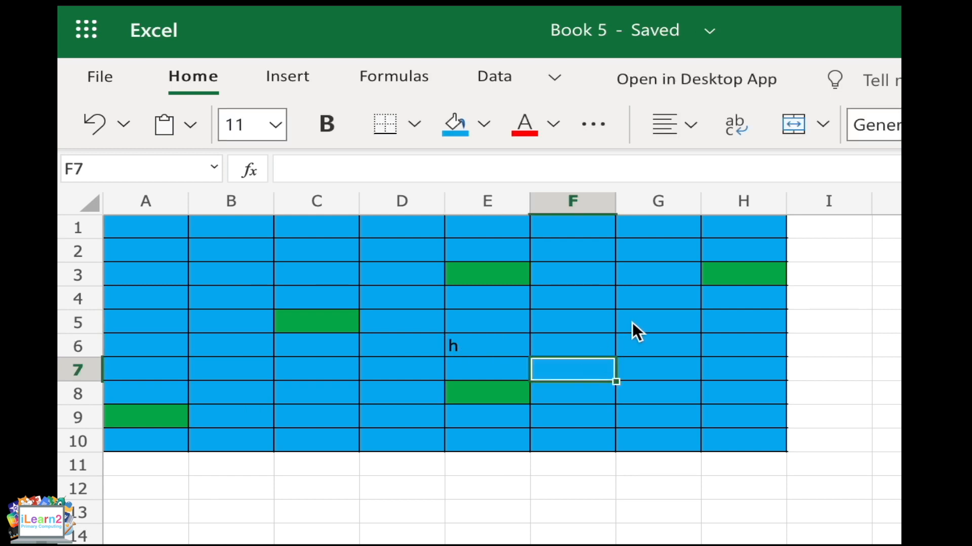
click(657, 298)
text(m)
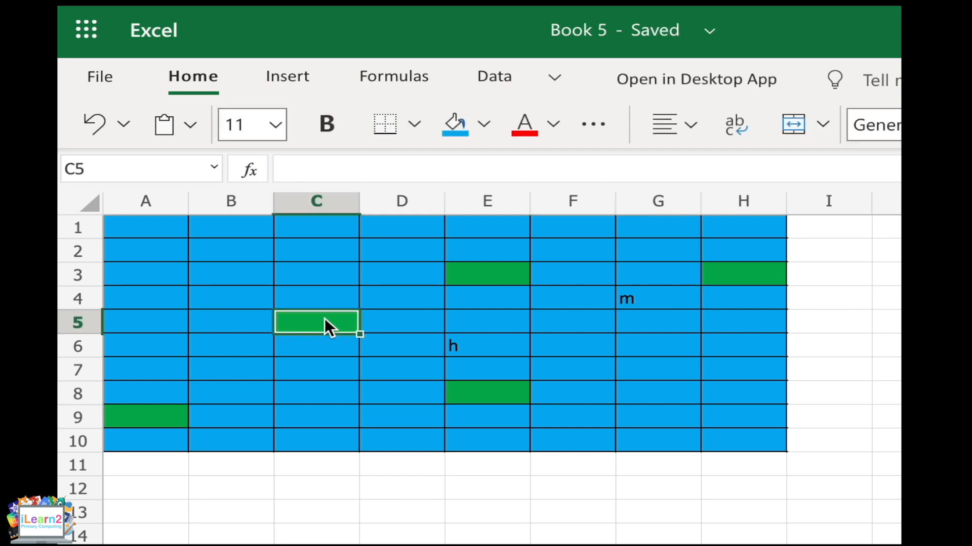
text(h)
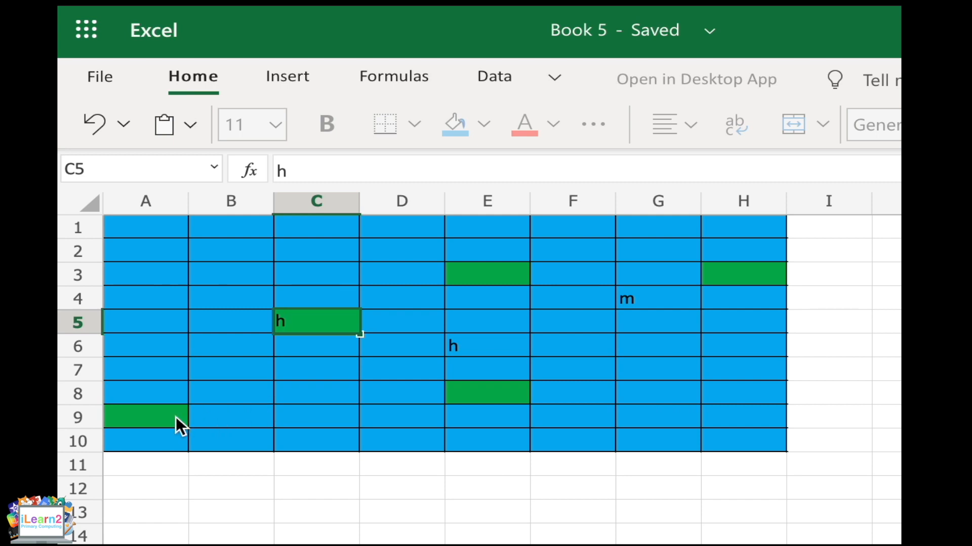
click(145, 346)
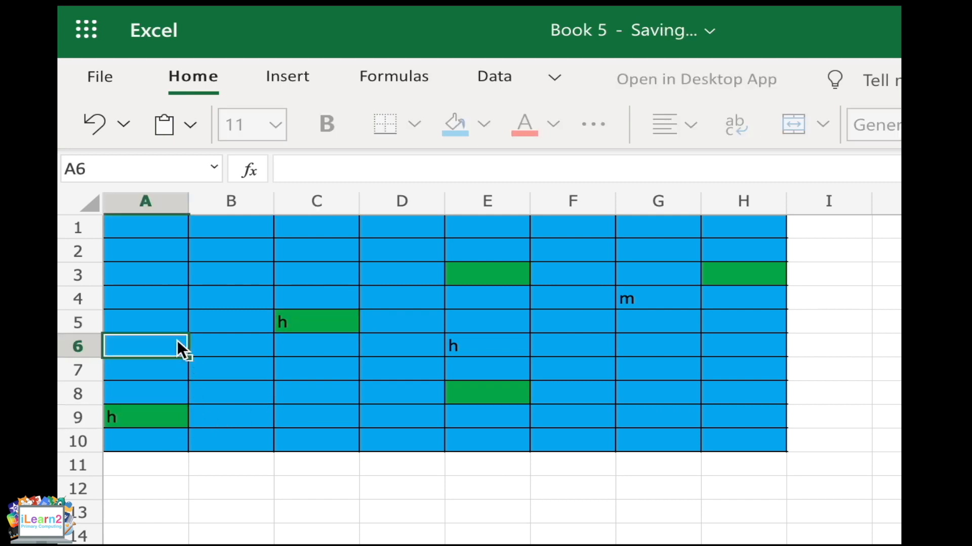